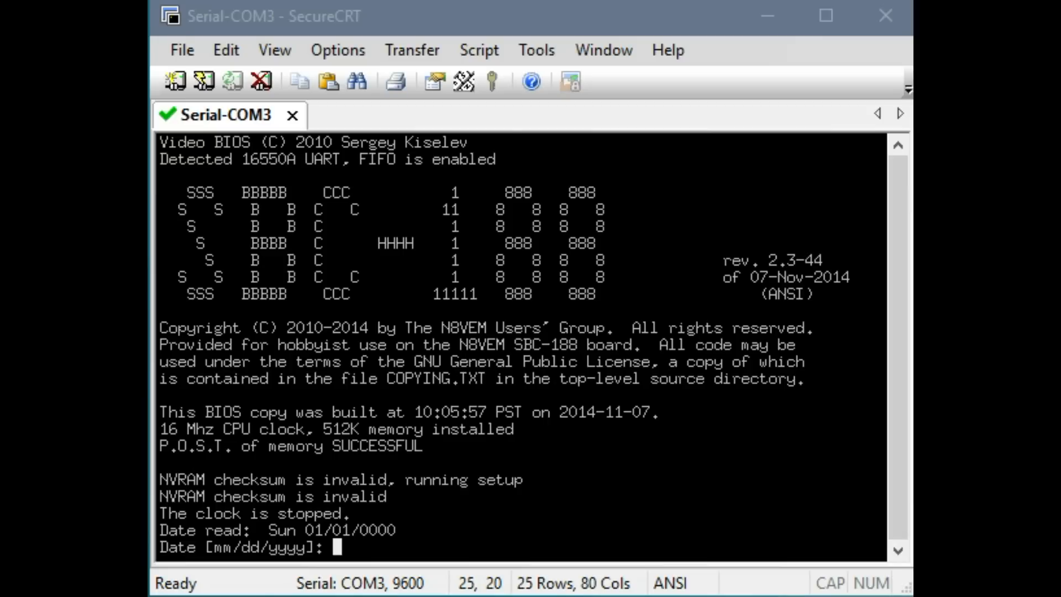
mouse_move(429, 492)
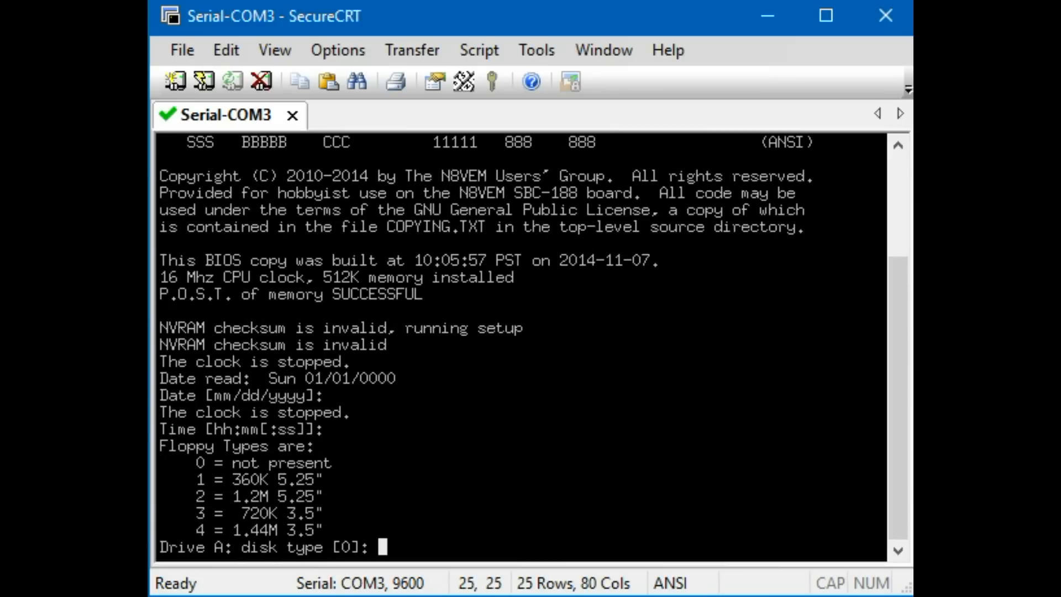
Set drive A to a 1.44M 3.5" floppy (option 4) and leave drive B absent, accepting boot defaults.
text(4)
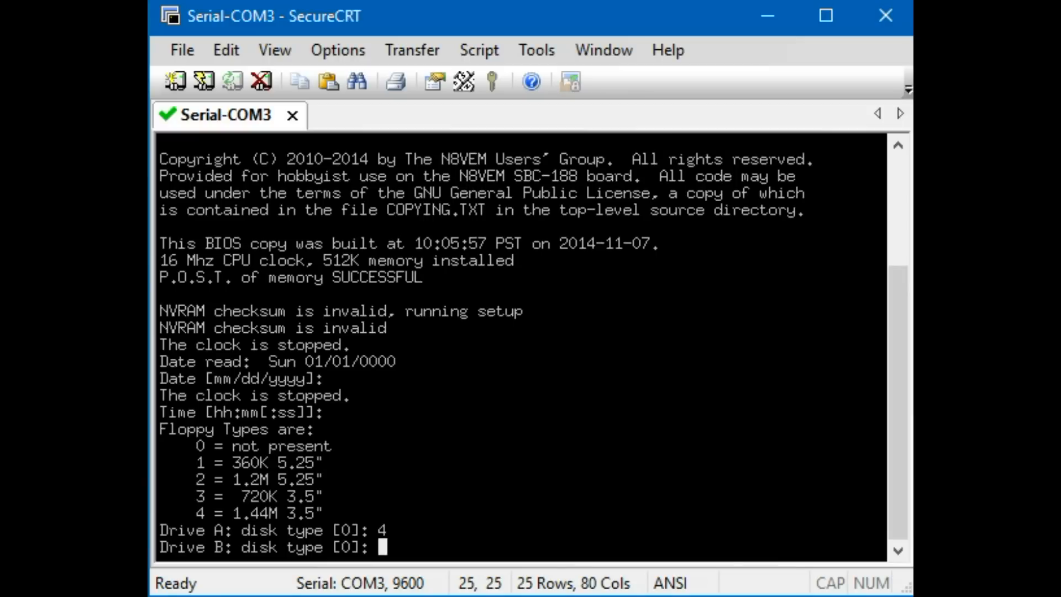
key(Return)
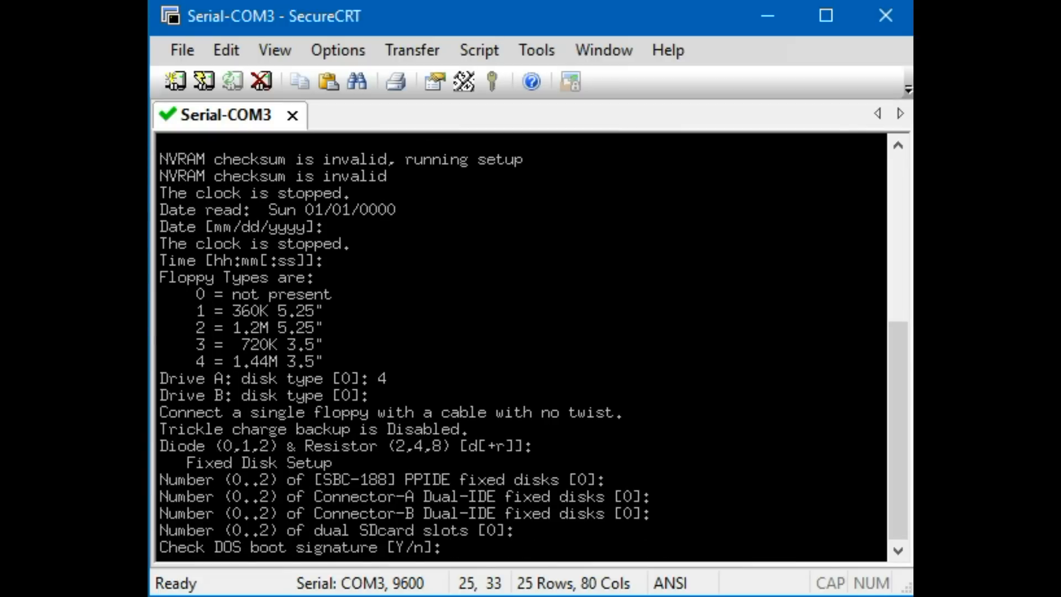
key(Return)
text(dir)
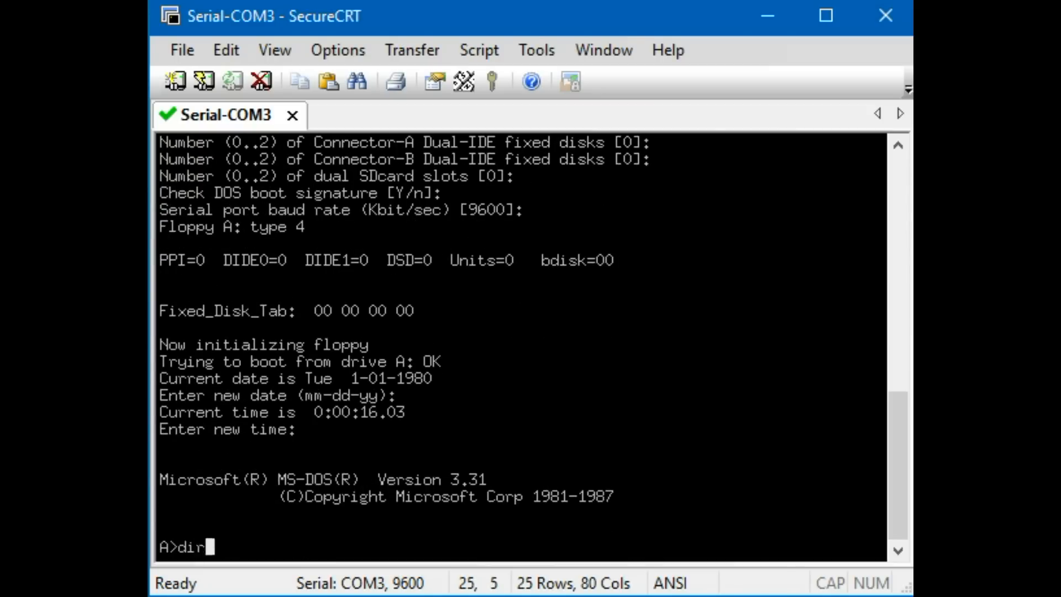
List drive A's files and run chkdsk to show disk and memory usage.
key(Return)
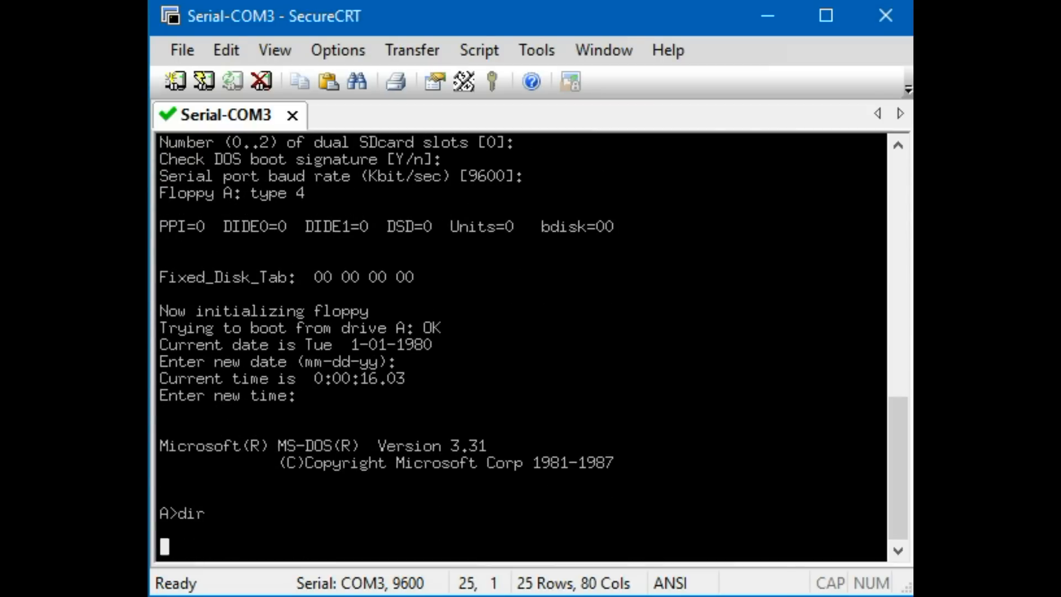
key(Return)
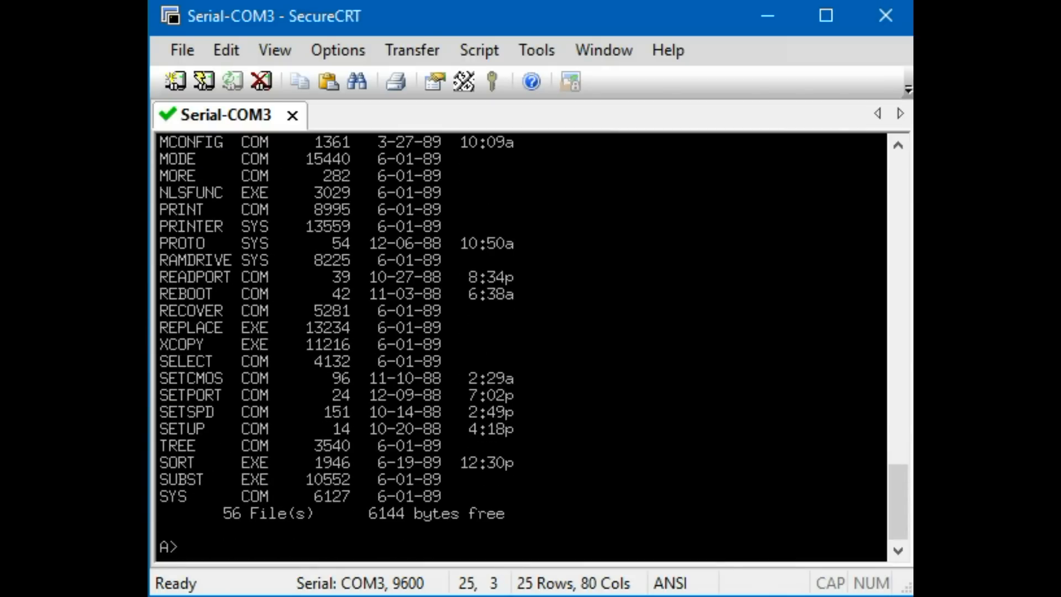
text(chkdsk)
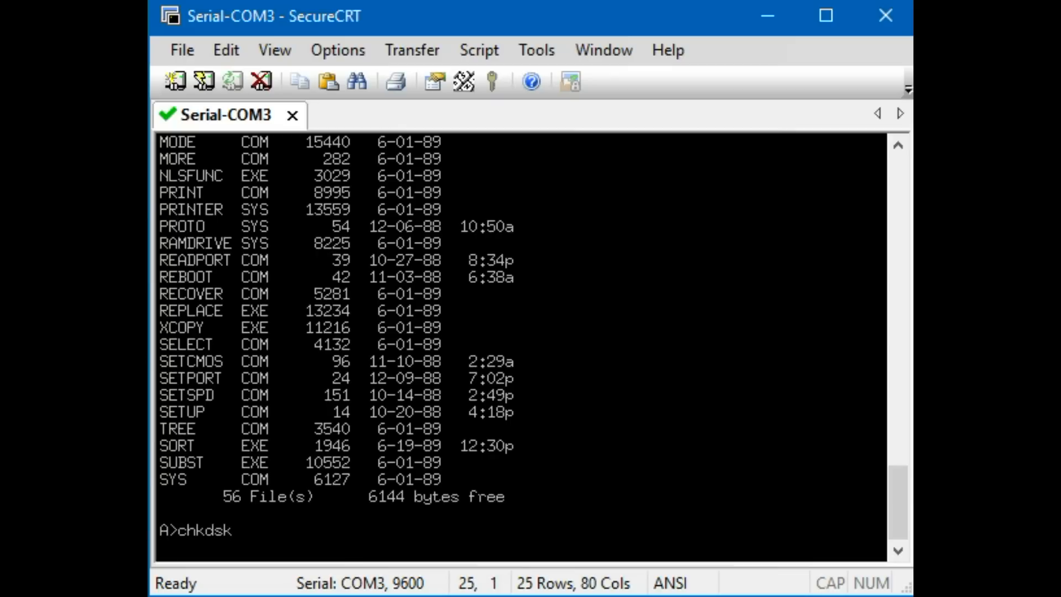
key(Return)
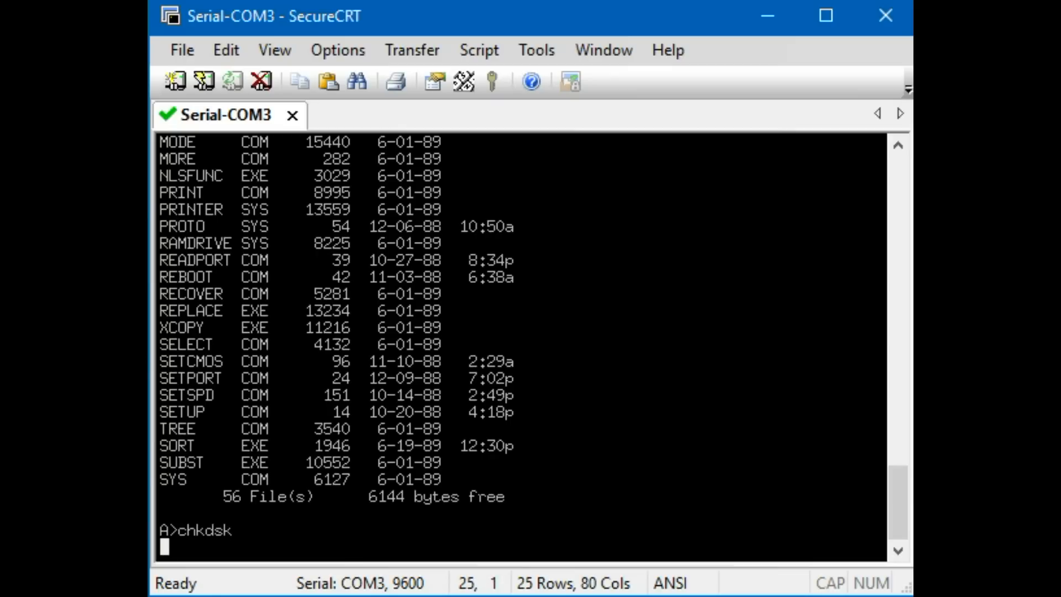
key(Return)
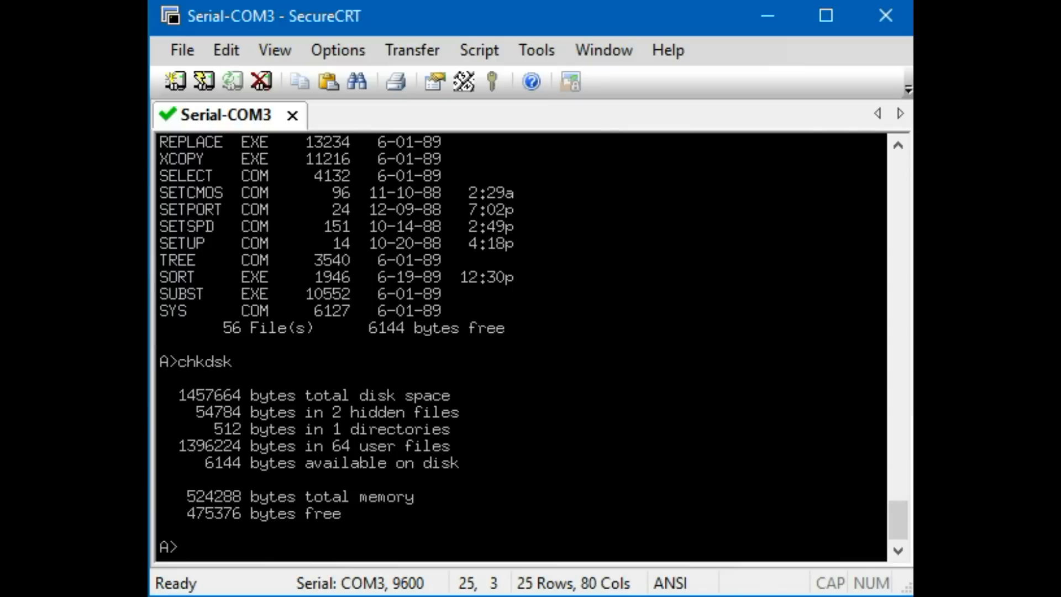
Show the directory tree, then list drive A again showing 56 files and CHECKIT.
text(tree)
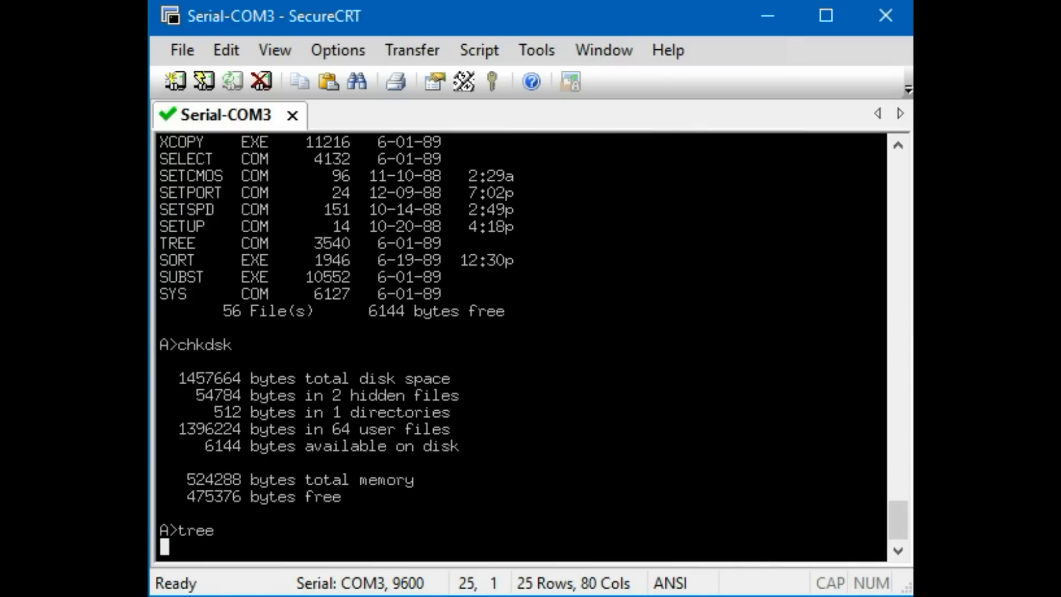
key(Return)
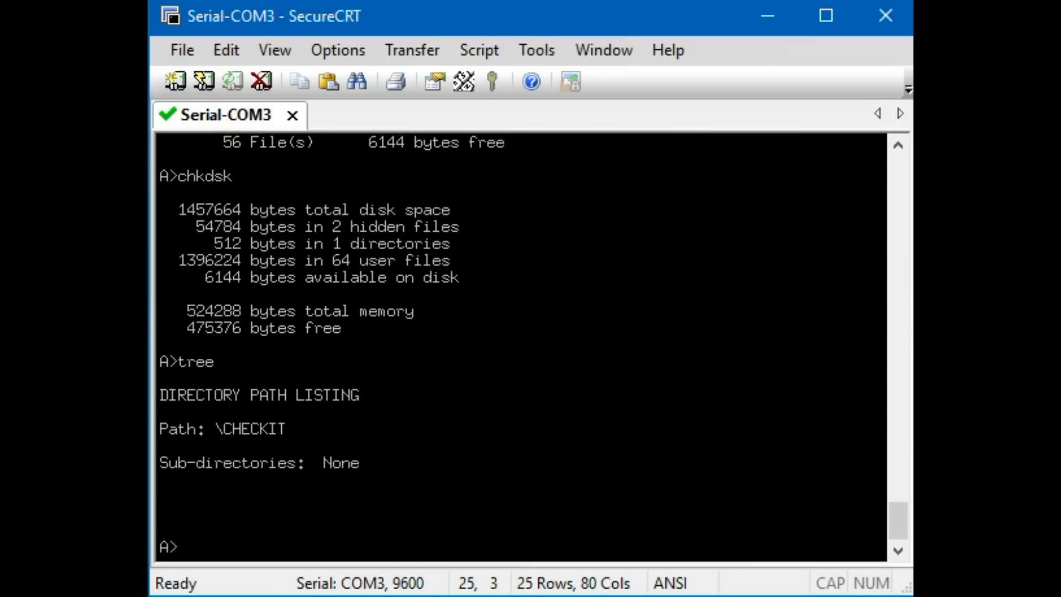
text(dir)
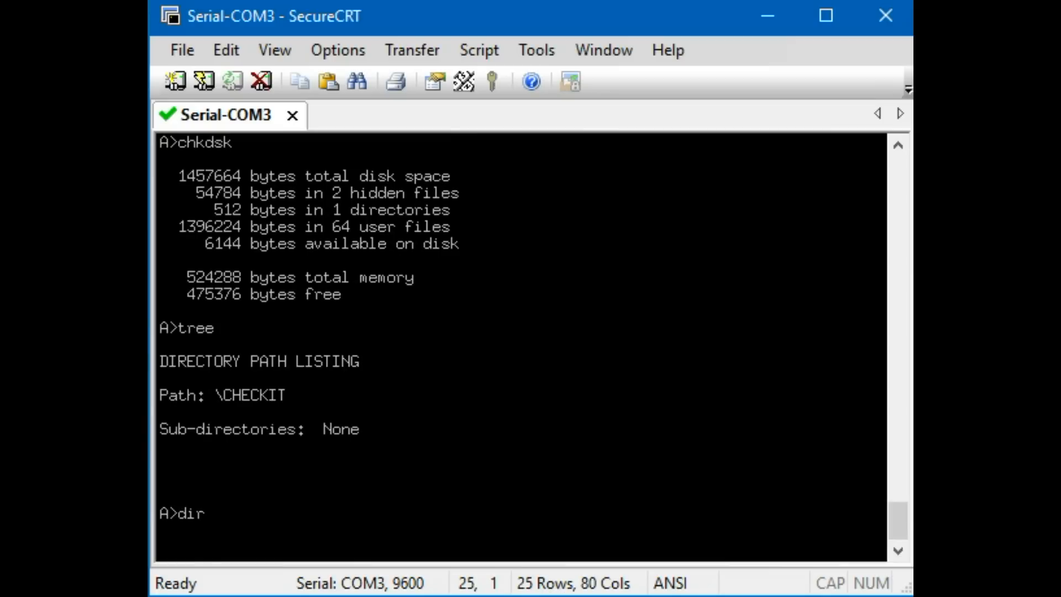
key(Return)
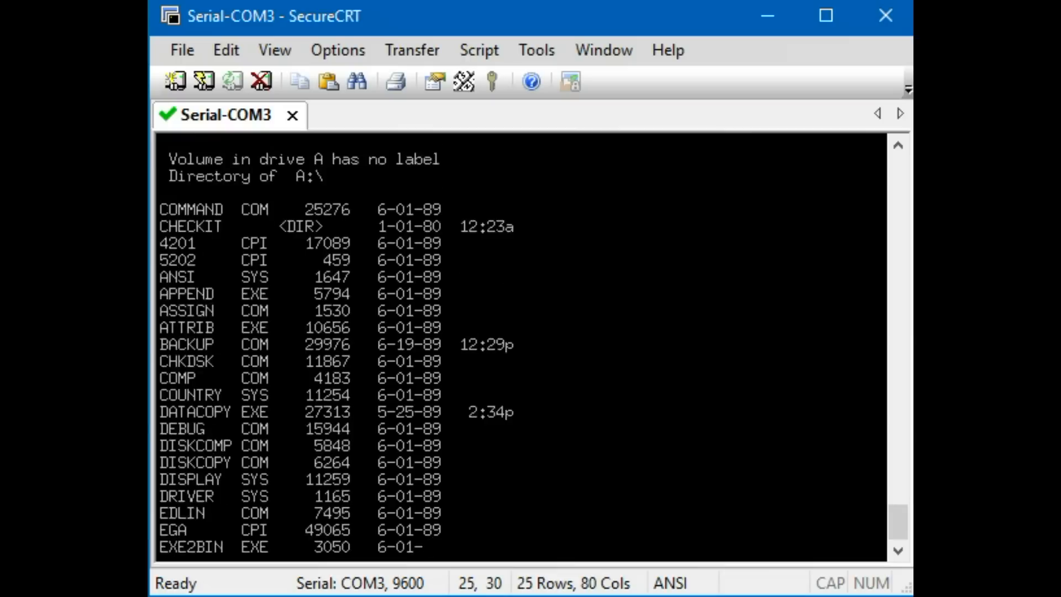
scroll(down, 3)
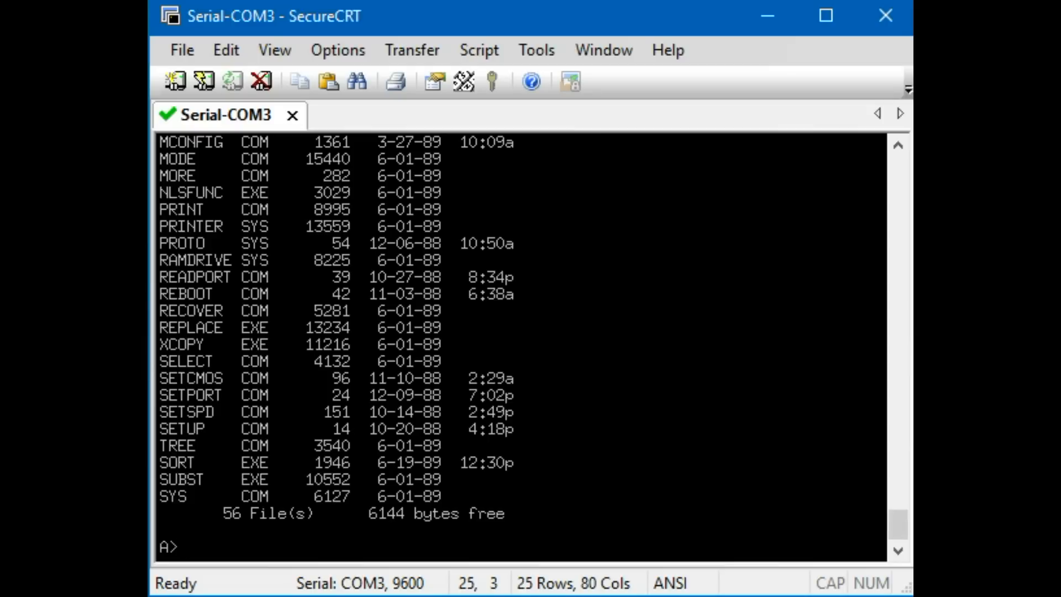
Launch GW-BASIC 3.22 with the gwbasic command, reaching the Ok prompt with 60300 bytes free.
text(gwbasic)
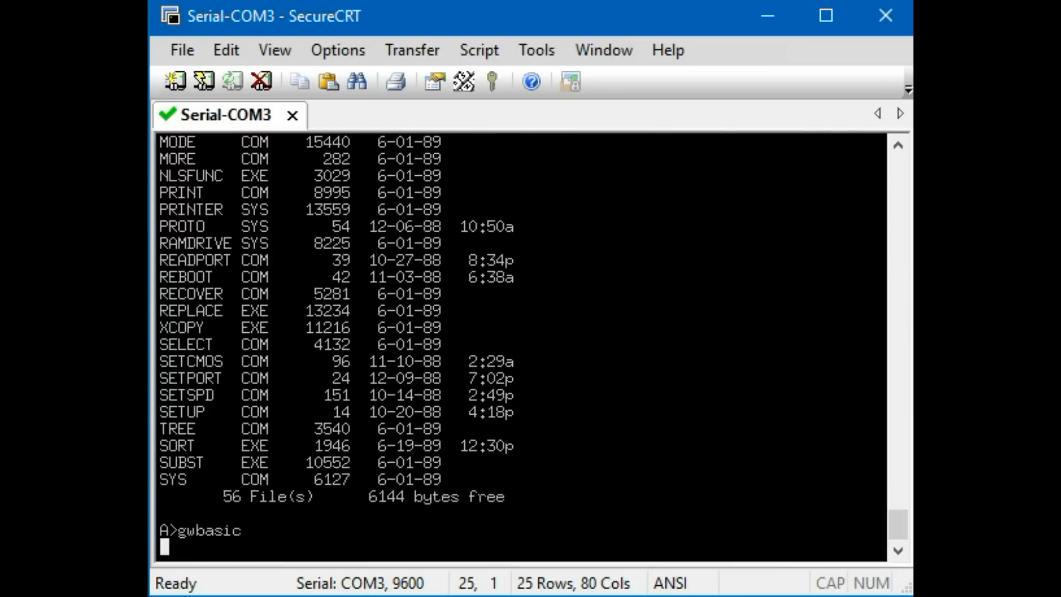
key(Return)
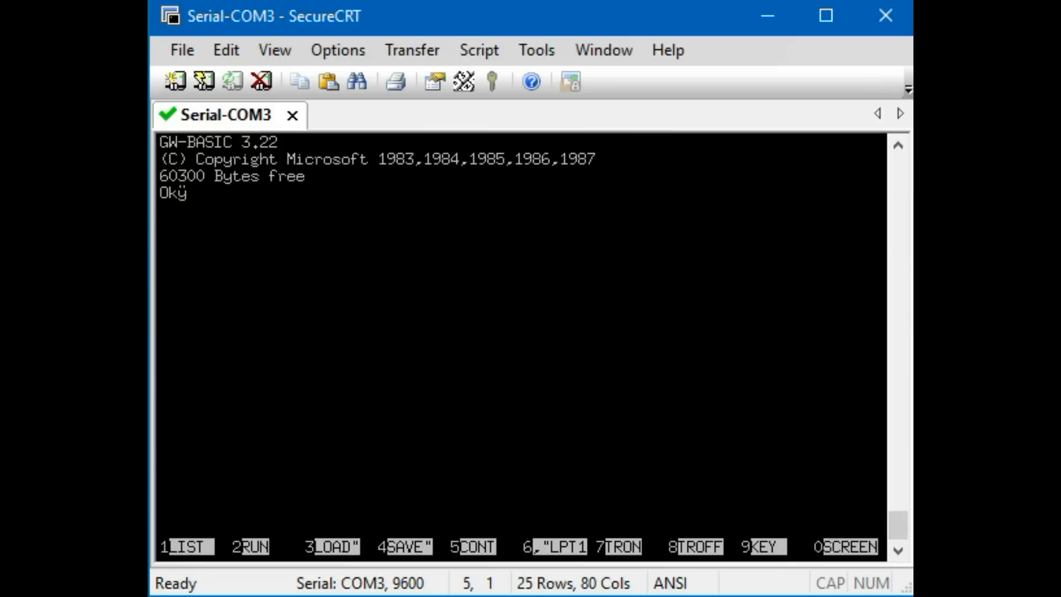
Enter a BASIC program '10 print "hello, world" / 20 goto' and run print "foo".
text(10 pri)
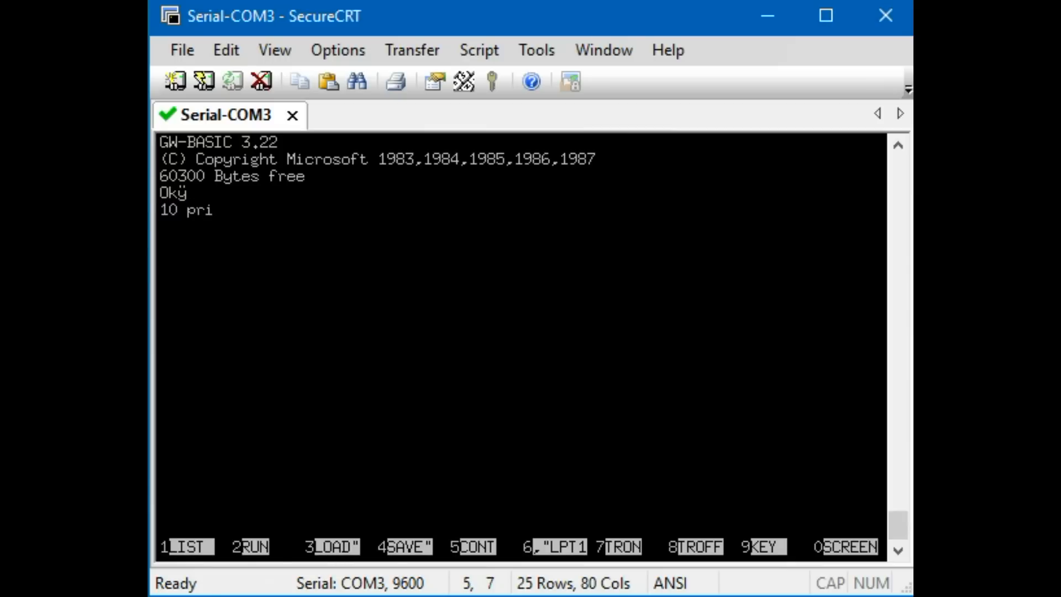
text(nt "hello, w)
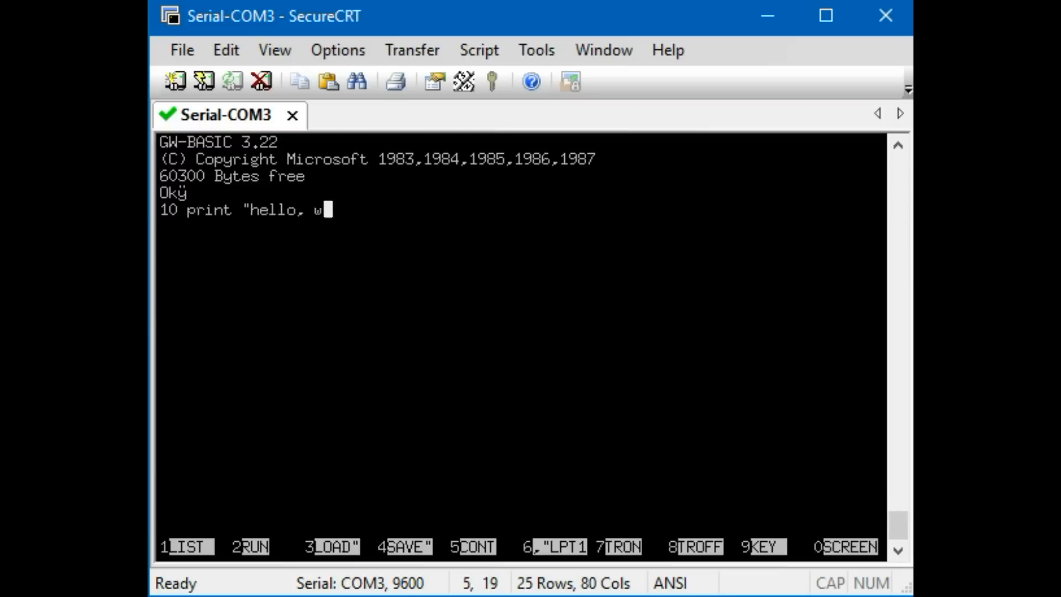
text(orld")
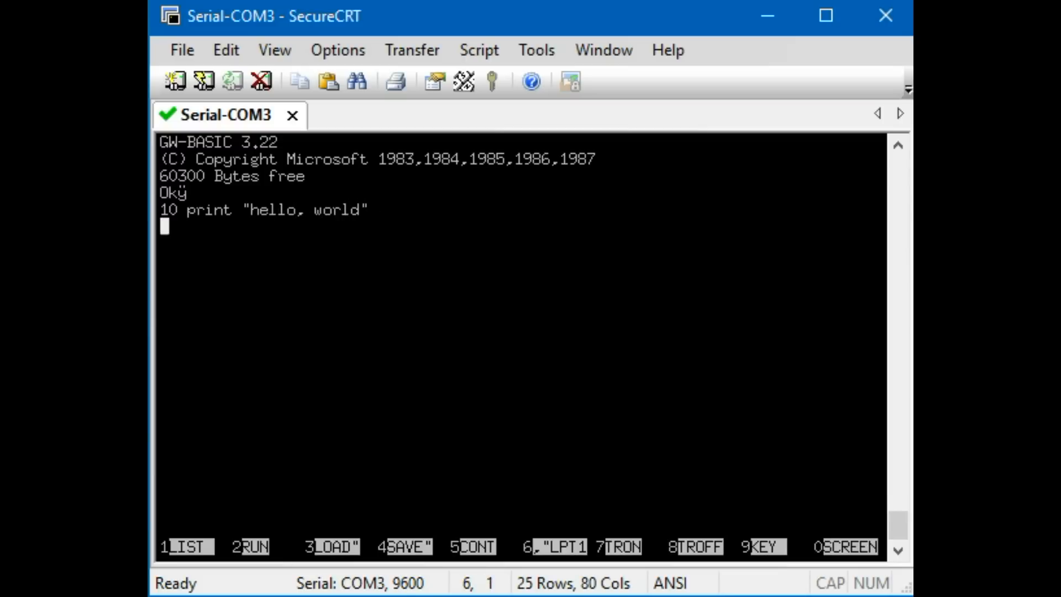
text(20 goto 10)
text(run)
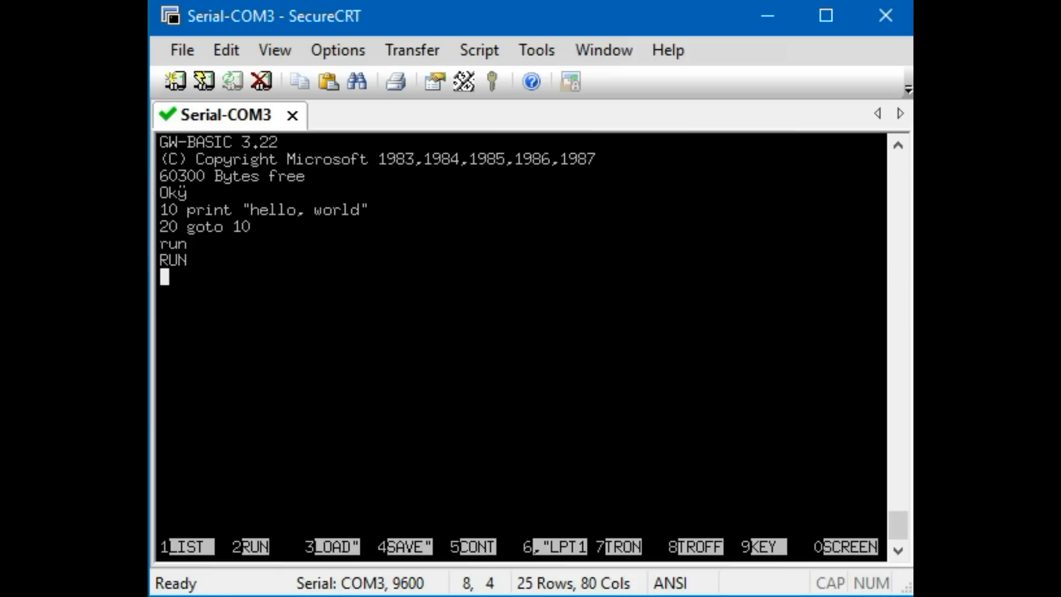
text(print "foo")
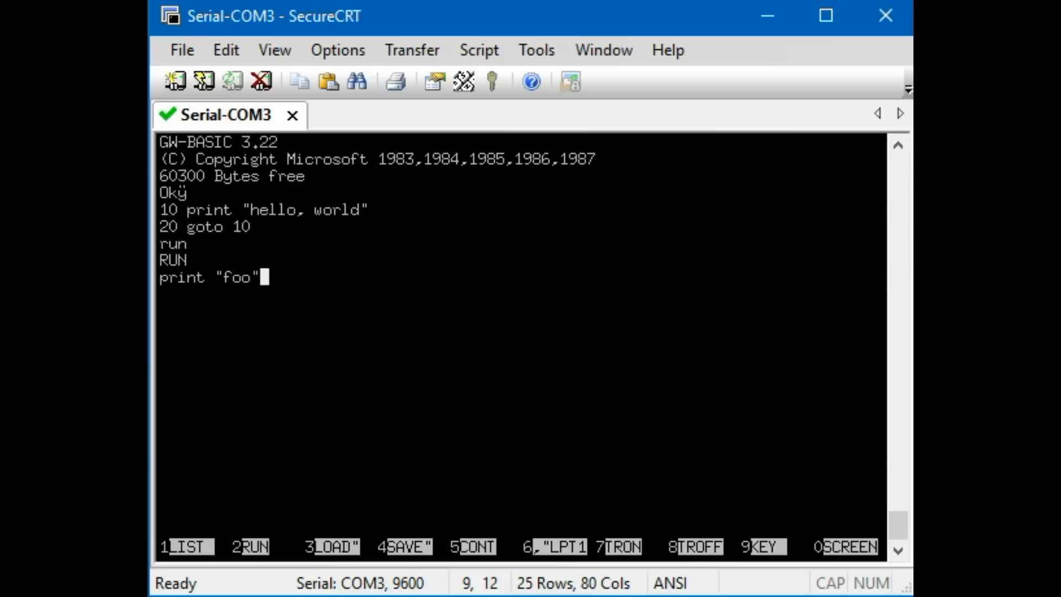
key(Return)
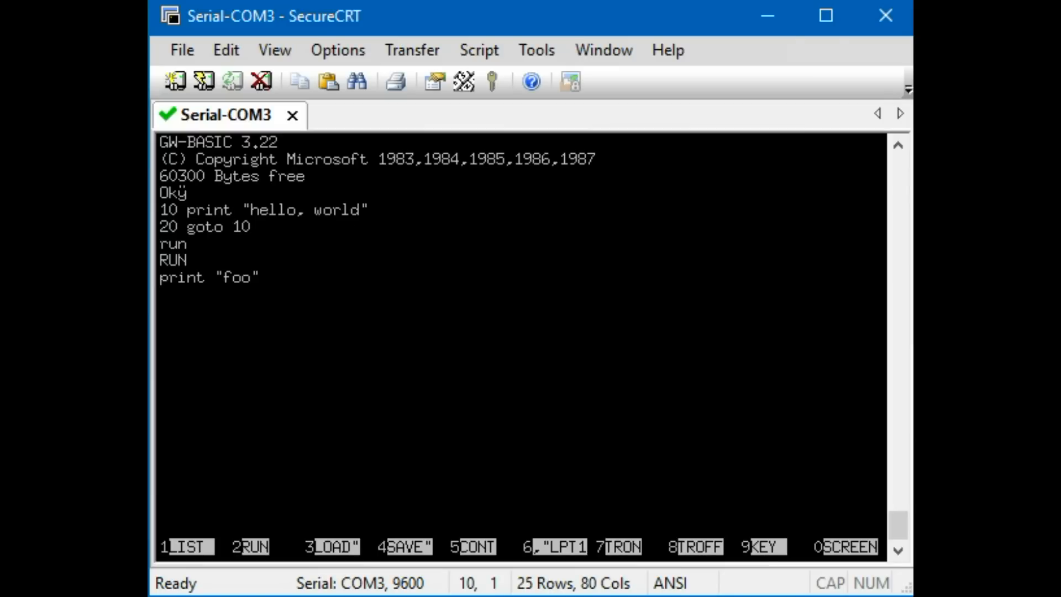
key(Return)
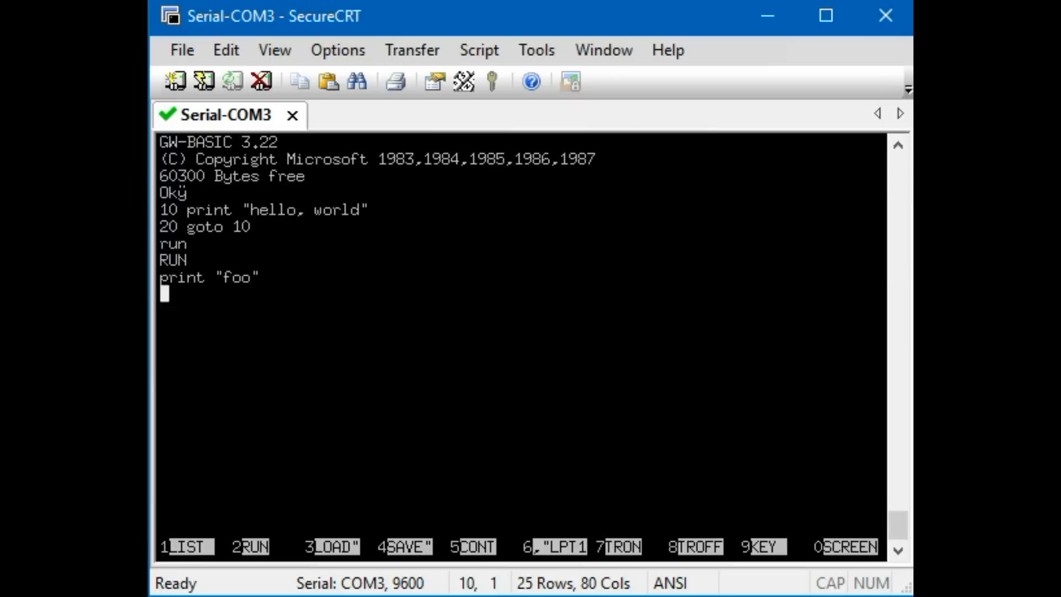
key(Return)
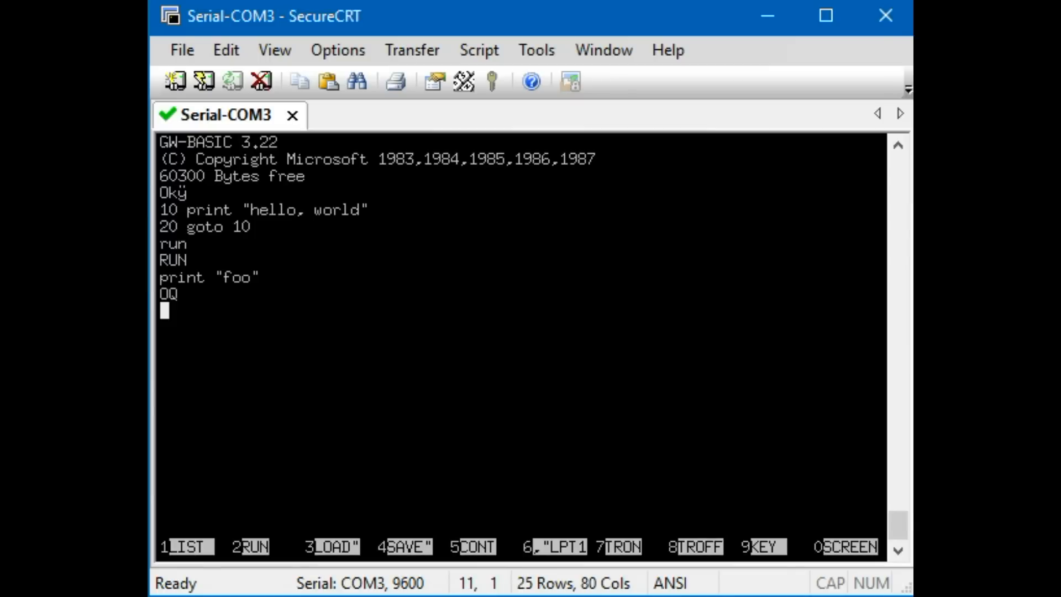
Quit GW-BASIC with system and exit, letting the board reboot and skipping the new date.
text(system)
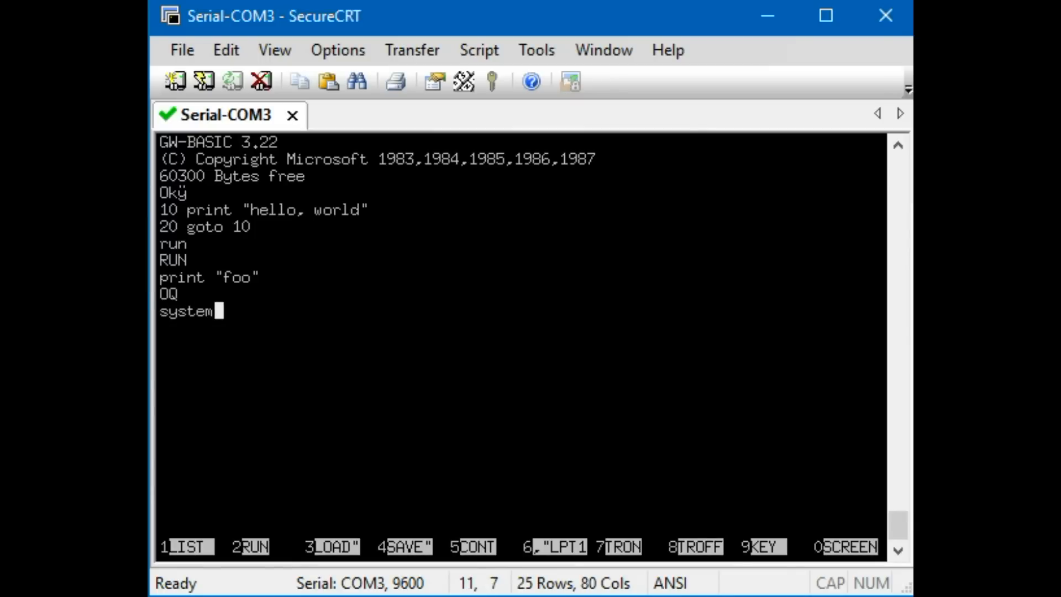
text(ex)
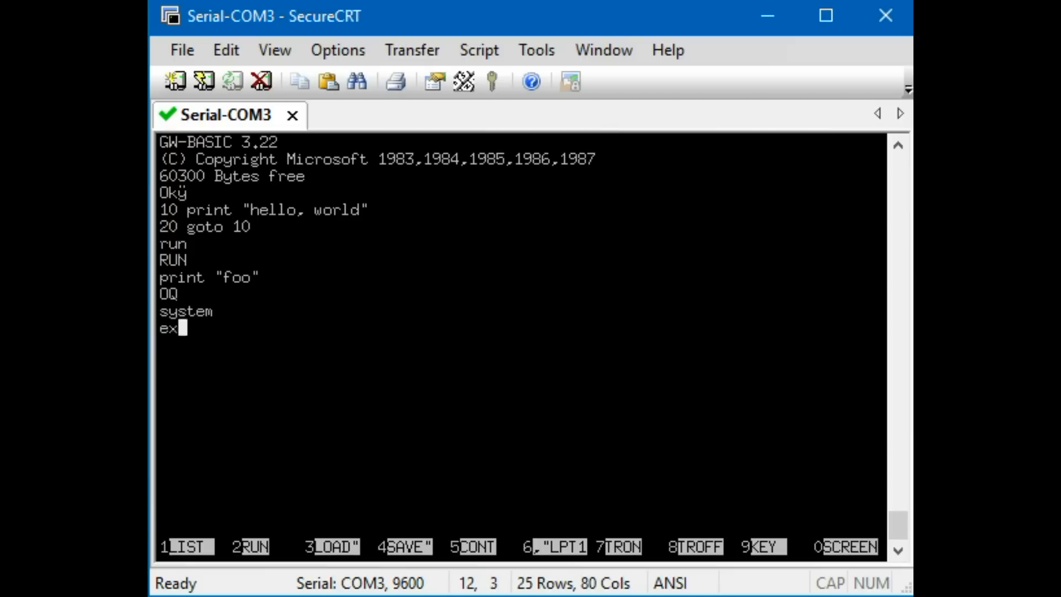
text(it)
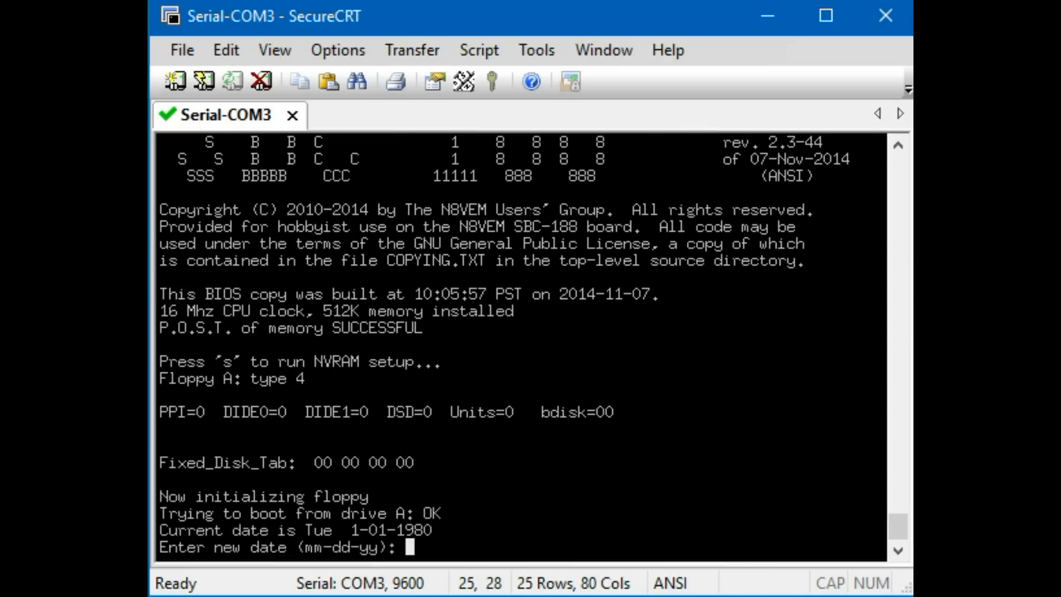
key(Return)
text(cd)
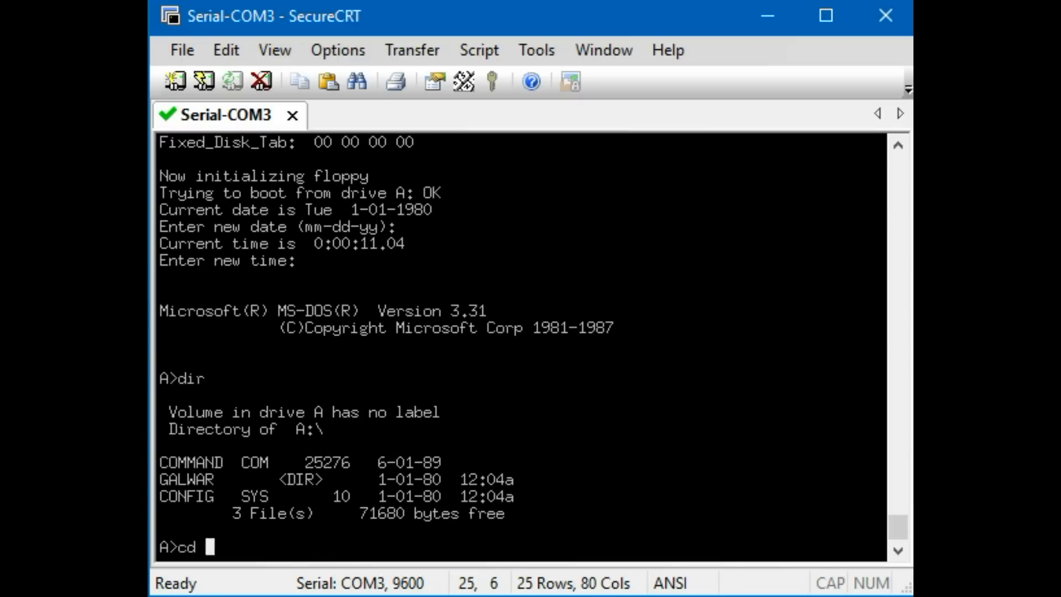
Change into the GALWAR directory and run twars /s.
text(galw)
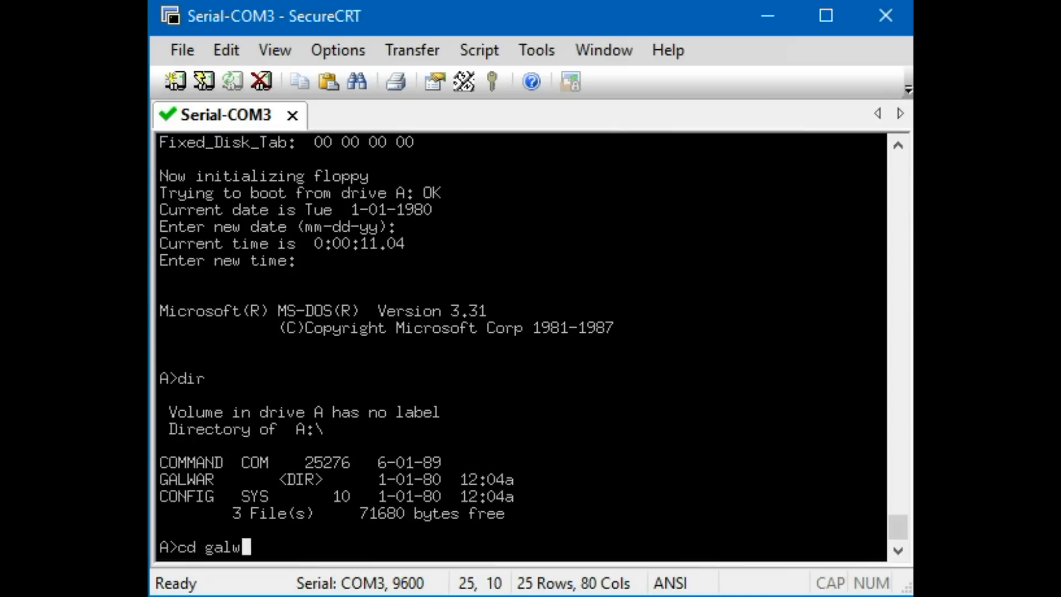
key(Return)
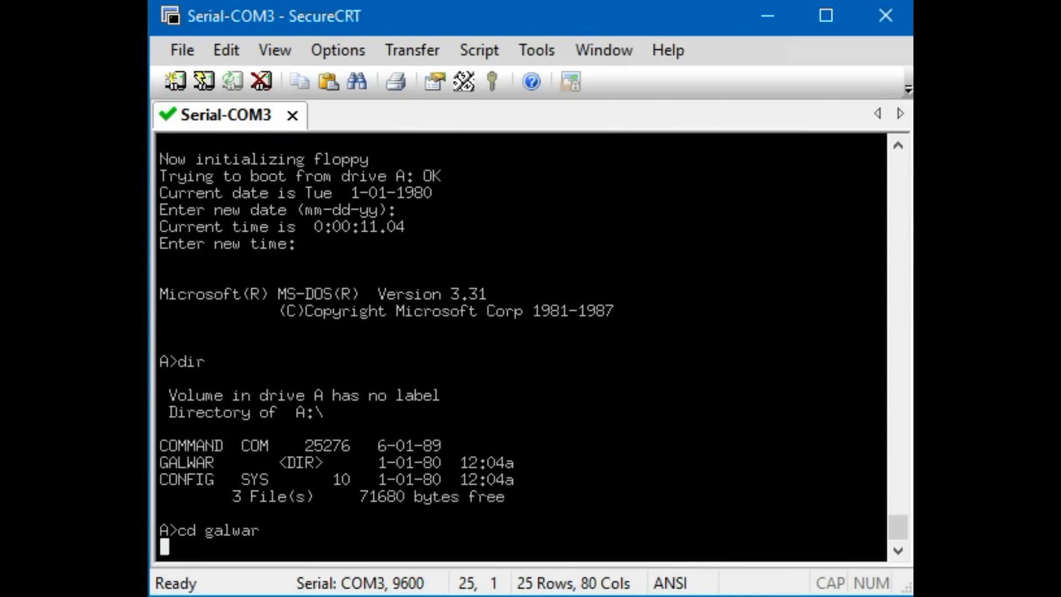
text(twars)
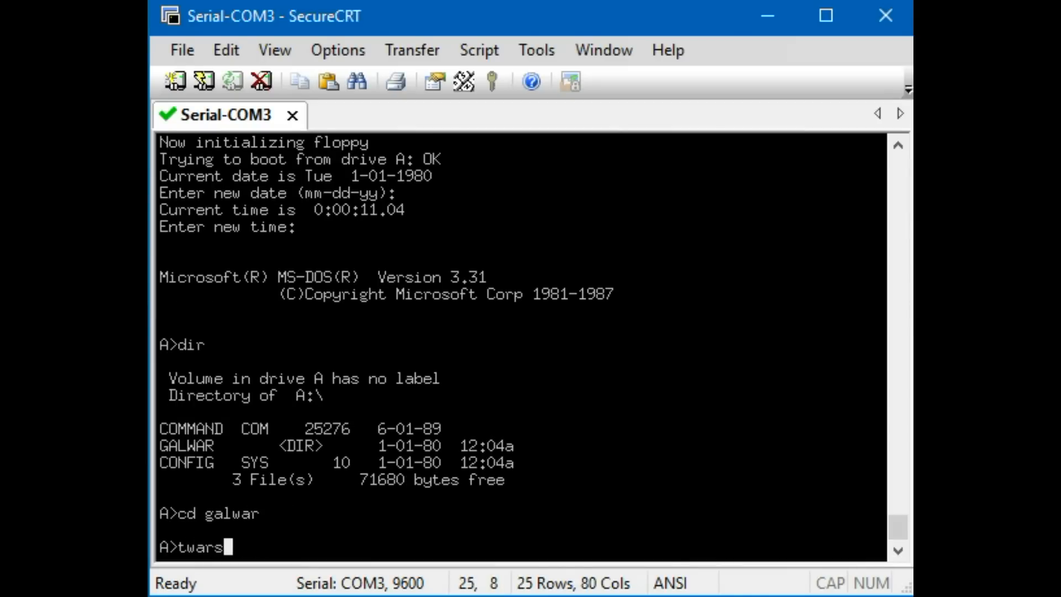
text(/s)
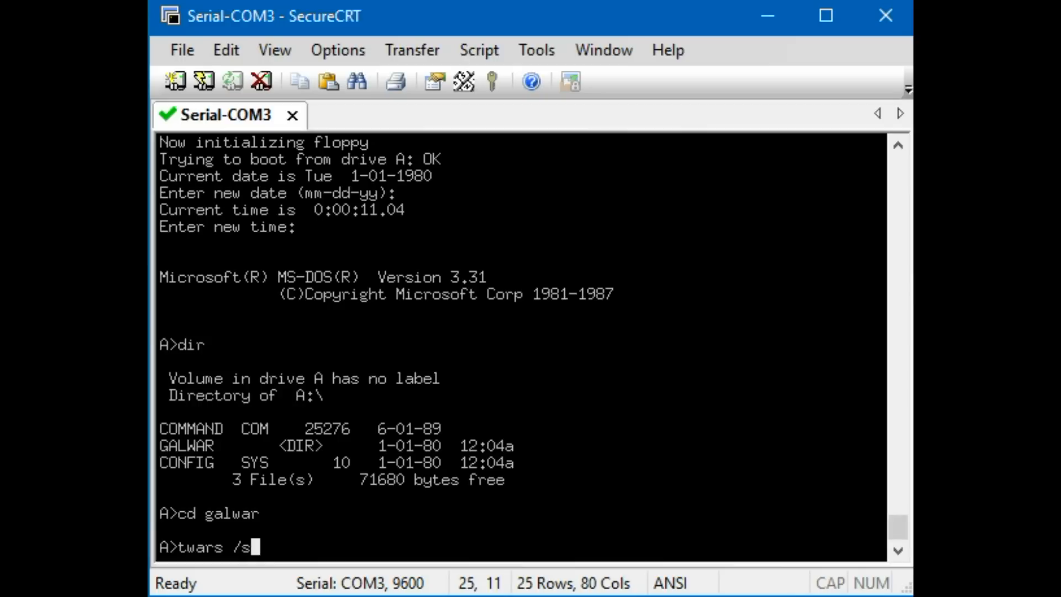
key(Return)
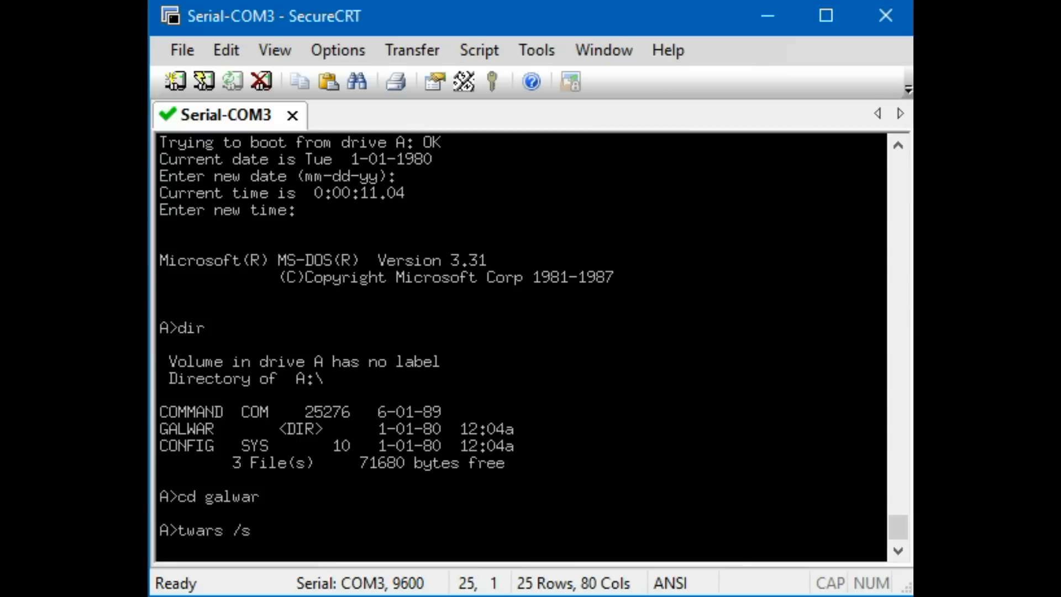
key(Return)
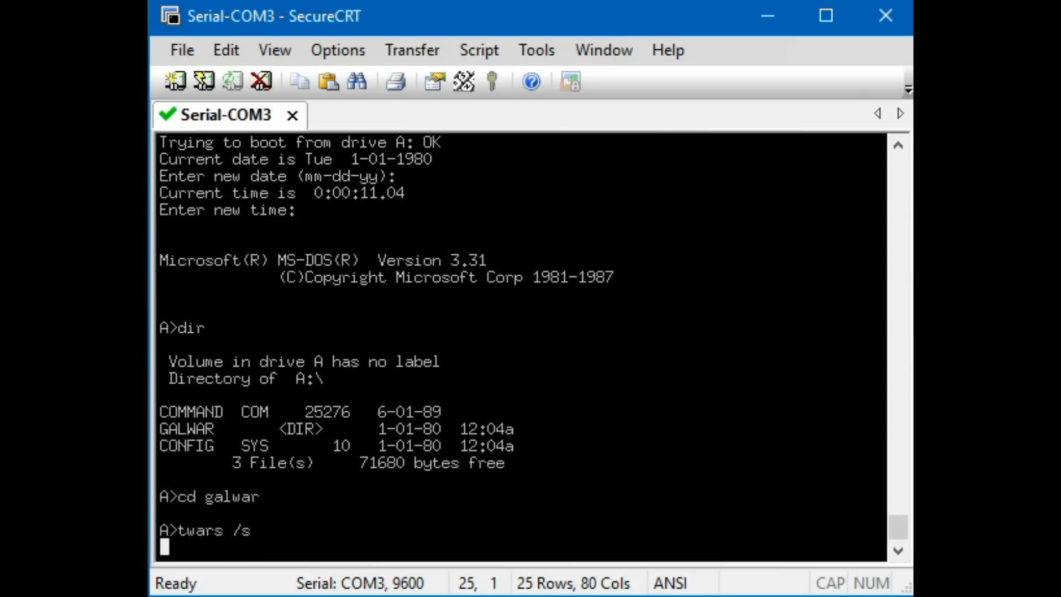
Let Galactic Warzone 7.6 open its data files and show the Play/Read/Exit prompt.
key(Return)
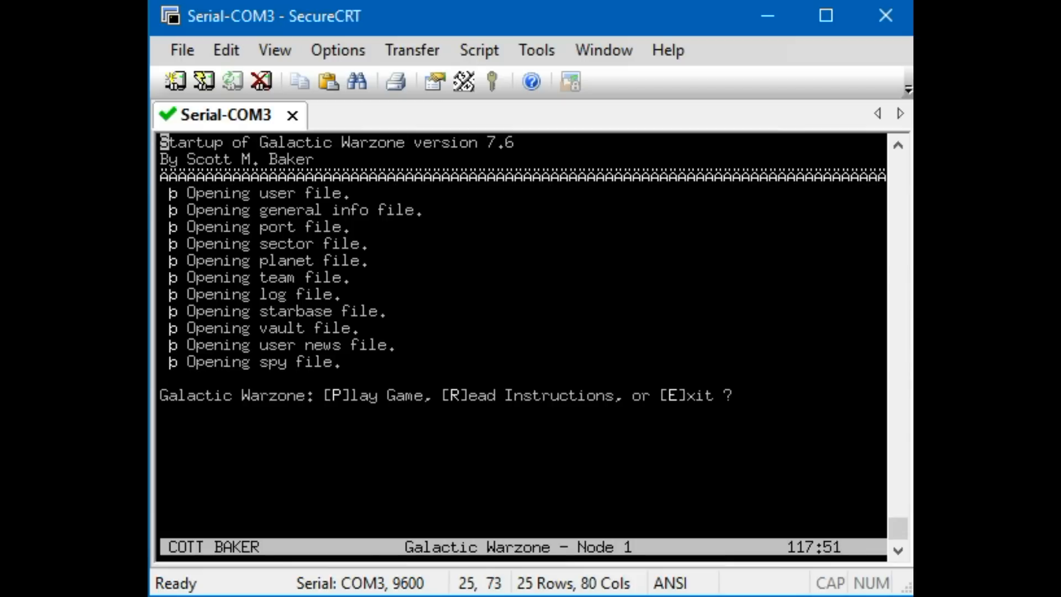
Choose p to play and continue past the logon summary to Main Command in sector 1640.
text(p)
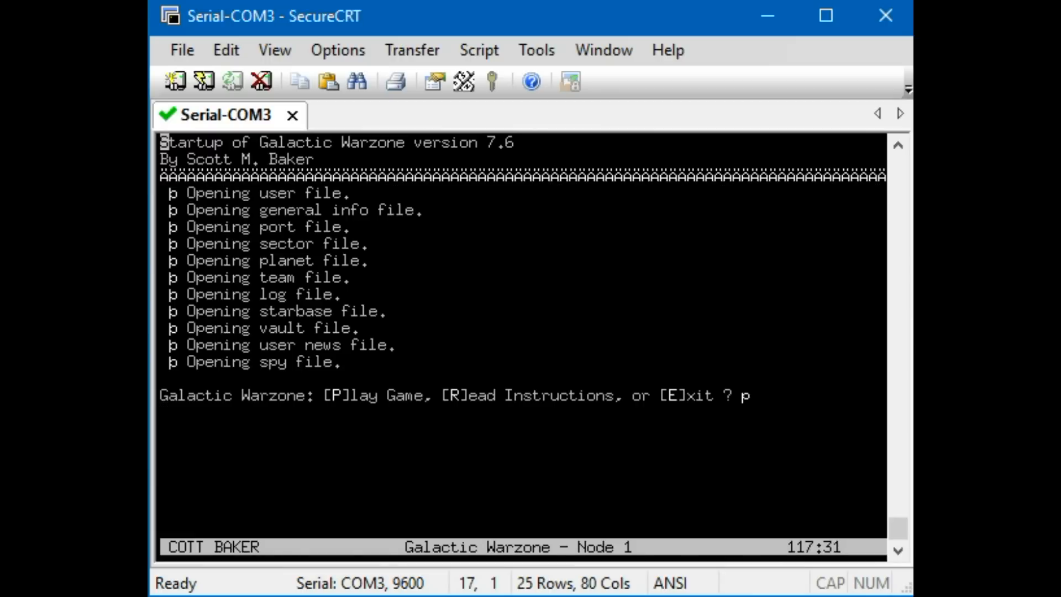
key(Return)
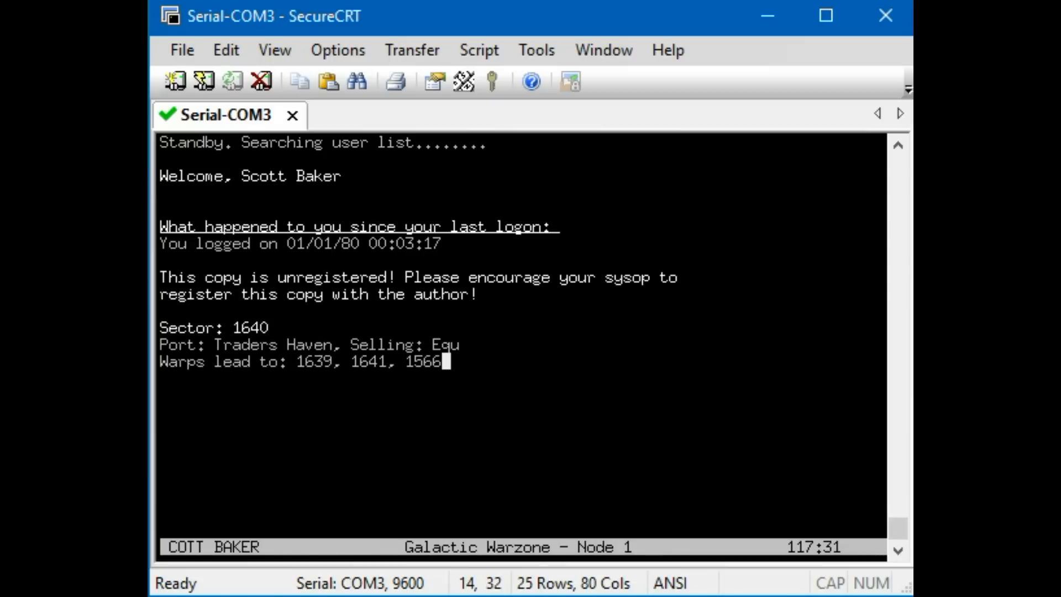
key(Return)
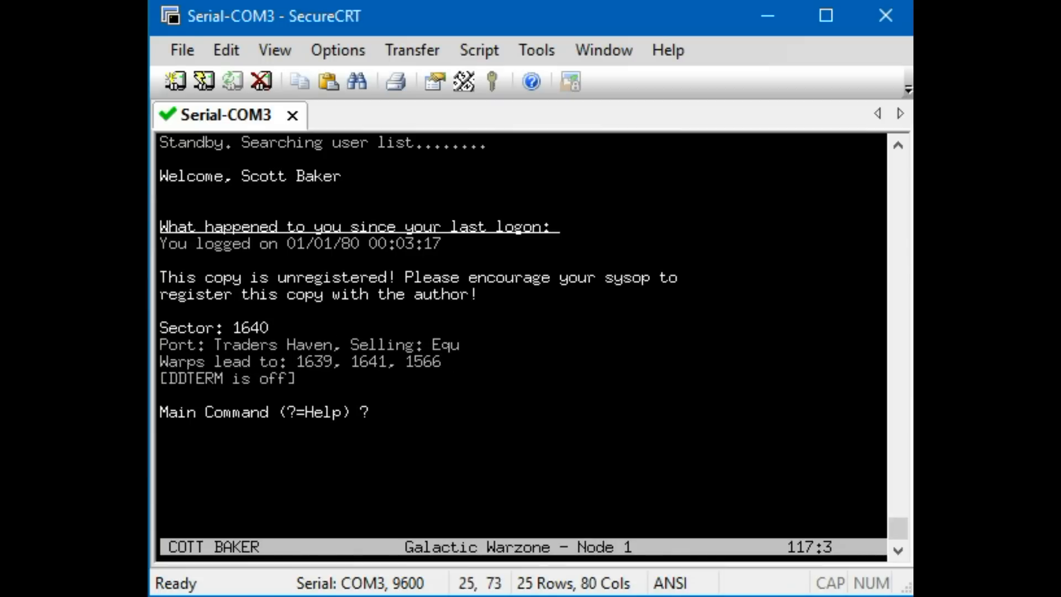
Dock at Traders Haven and review the report: 24360 credits, 0 empty cargo holds.
text(p)
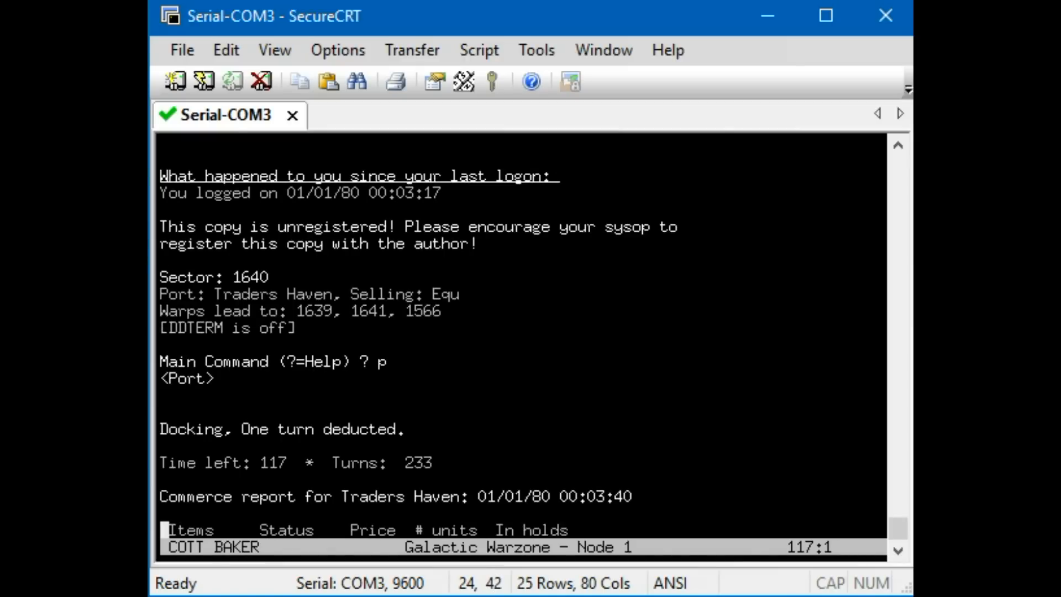
scroll(down, 3)
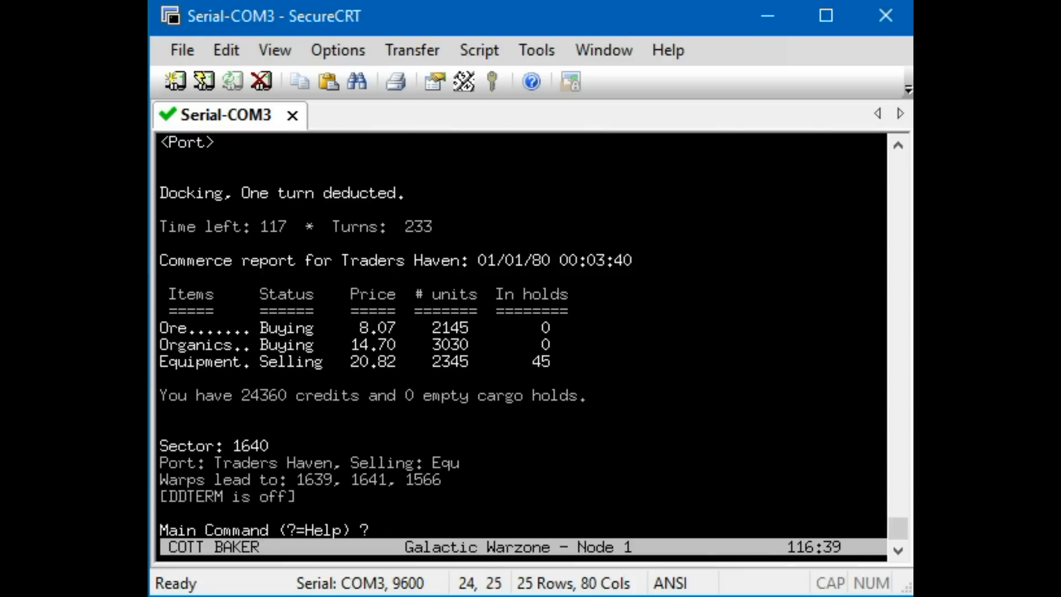
text(y;)
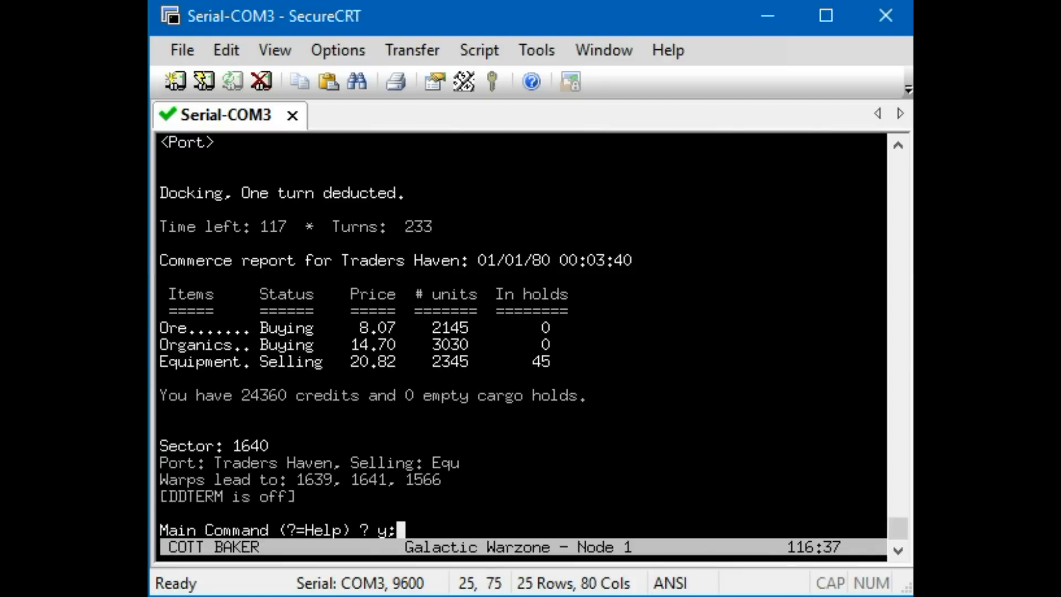
Reach sector 1 via sector 9 and dock at Sol to see its item prices.
text(1)
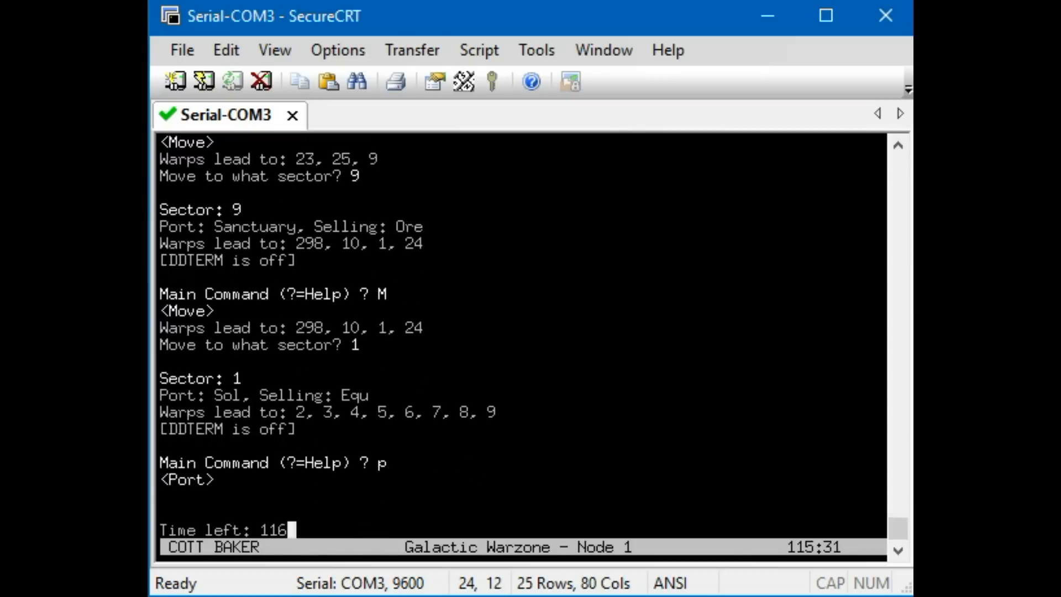
key(Return)
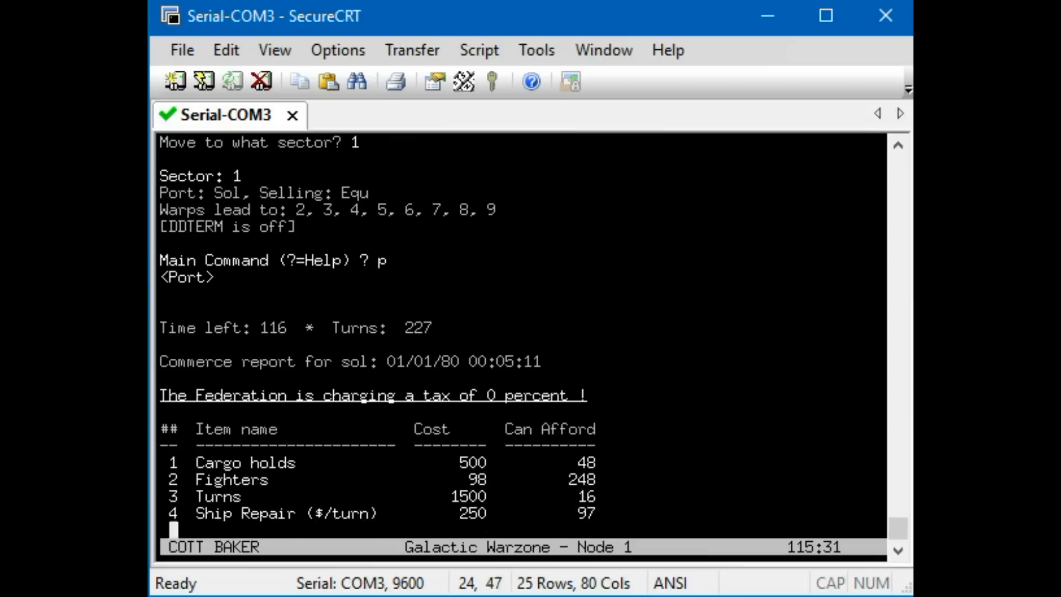
Buy 20 cargo holds at Sol's port, then quit back to sector 1's info.
scroll(down, 3)
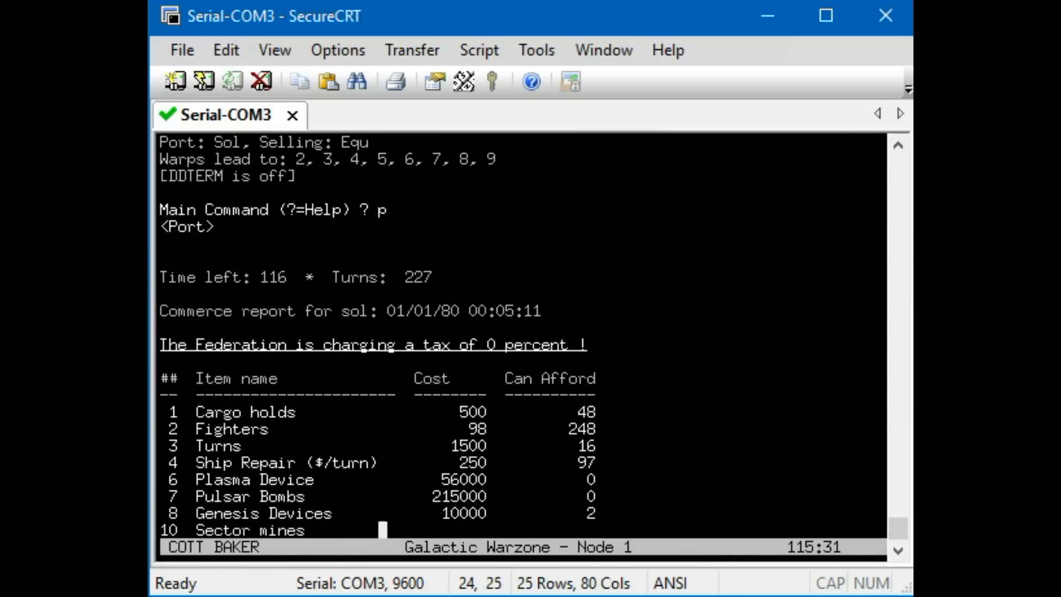
scroll(down, 3)
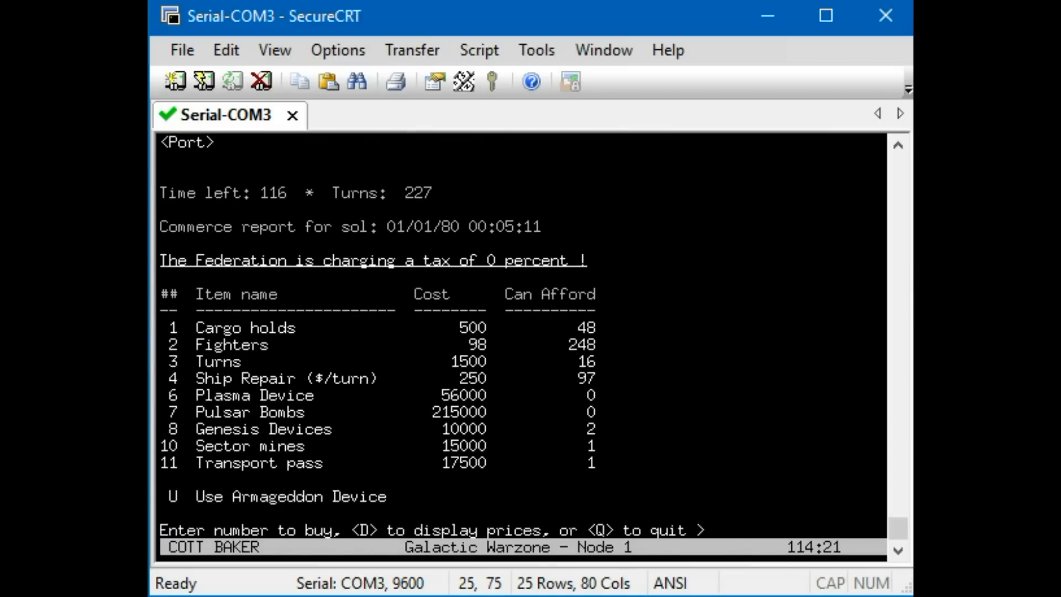
text(1)
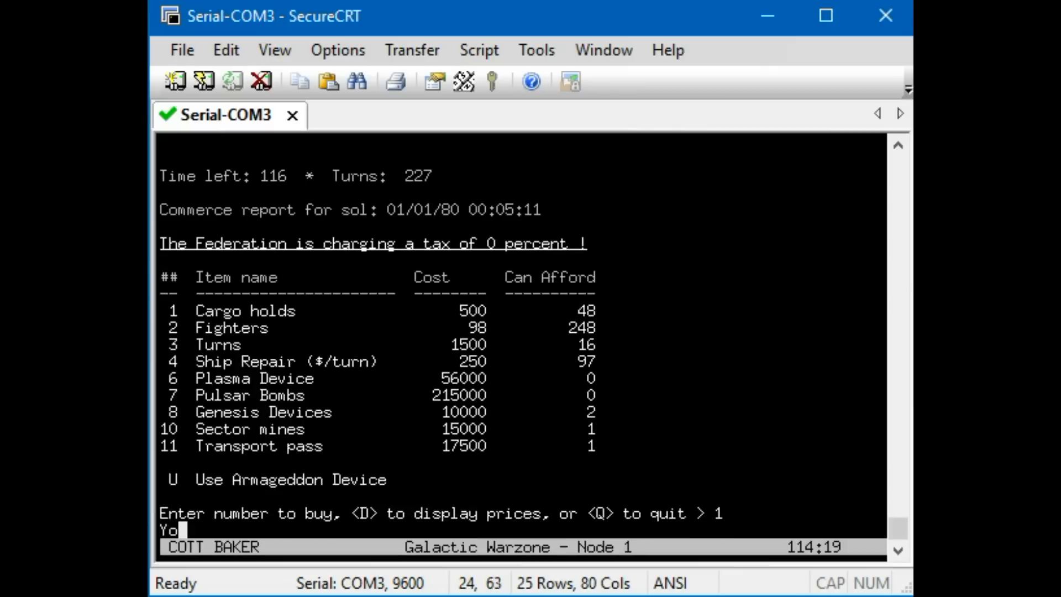
key(Return)
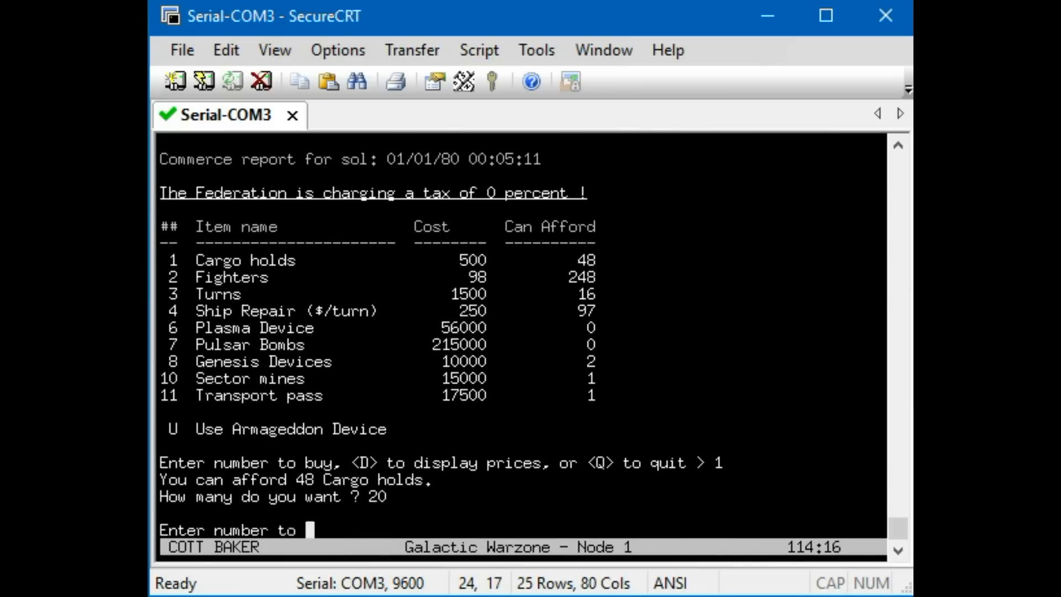
key(Return)
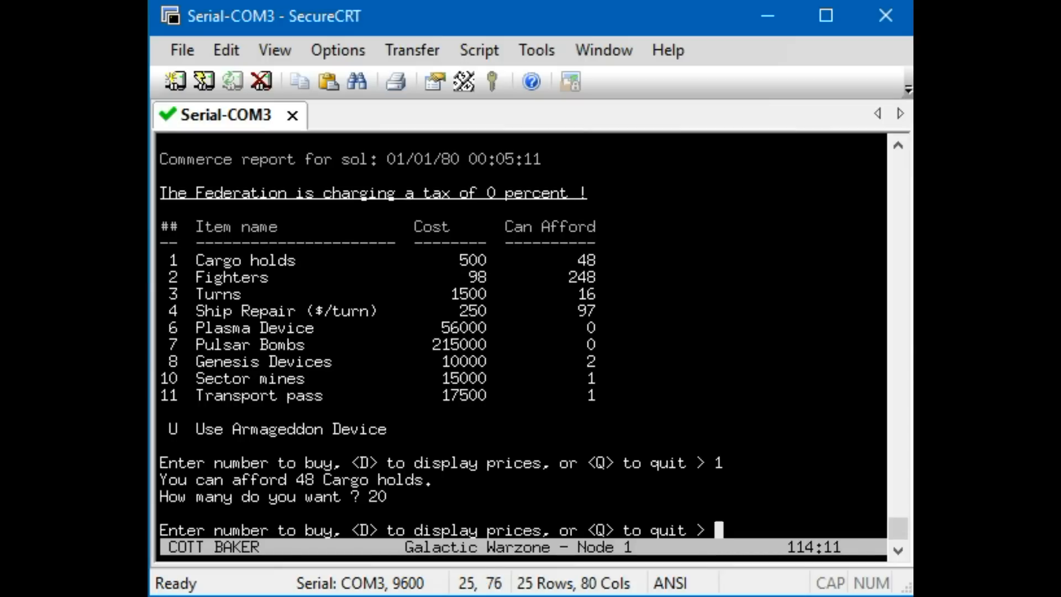
text(q)
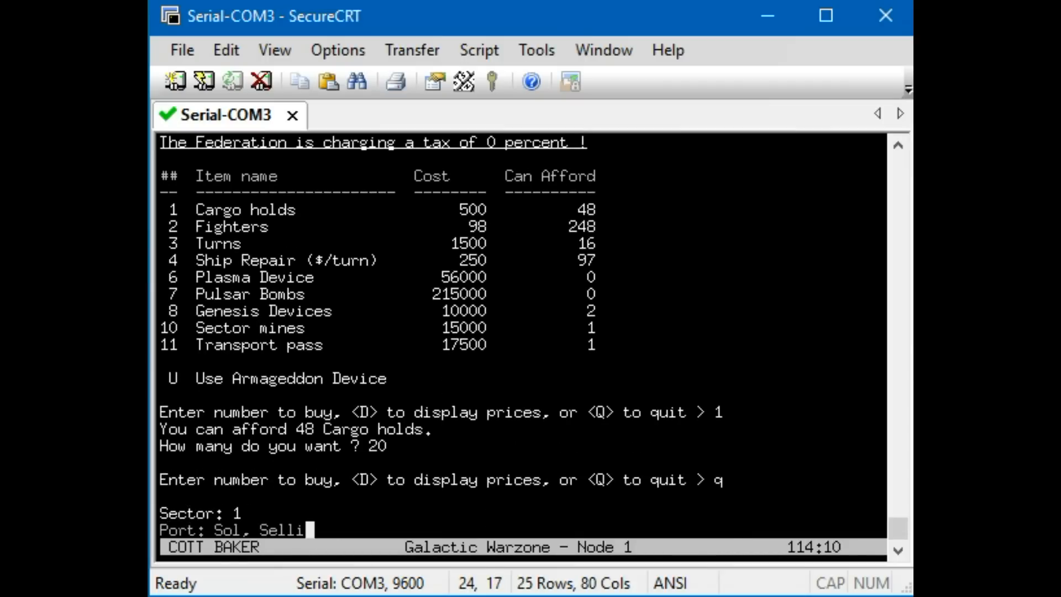